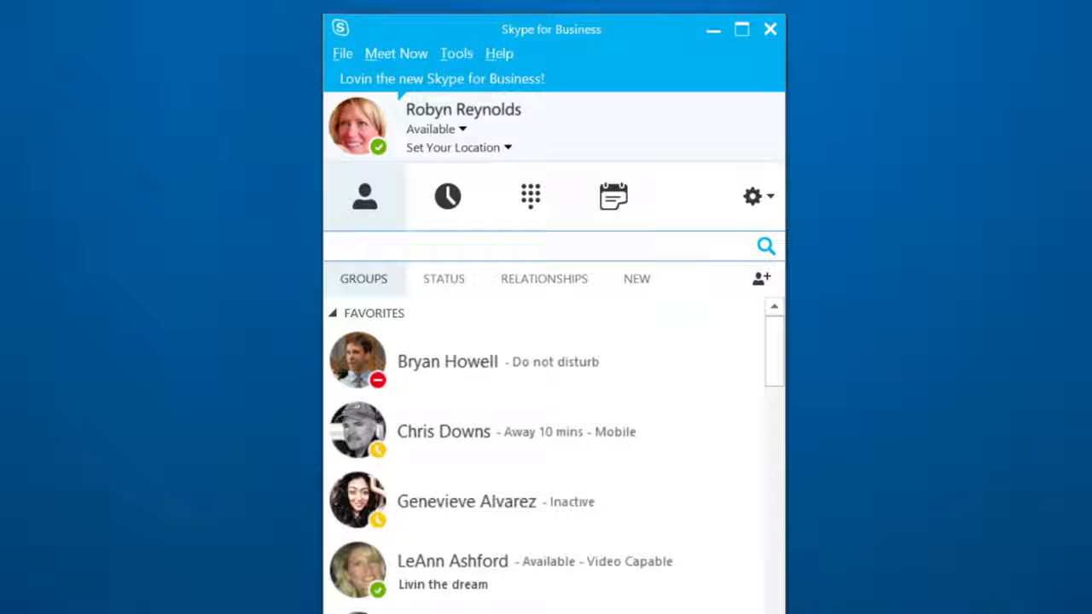
{"action": "type", "text": "4255"}
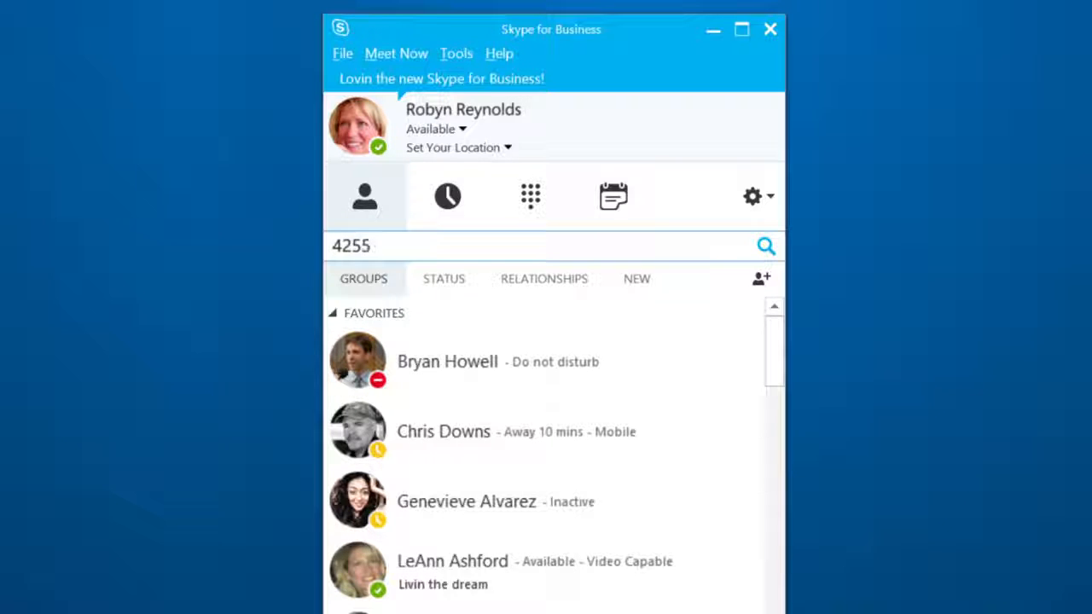
{"action": "type", "text": "550148"}
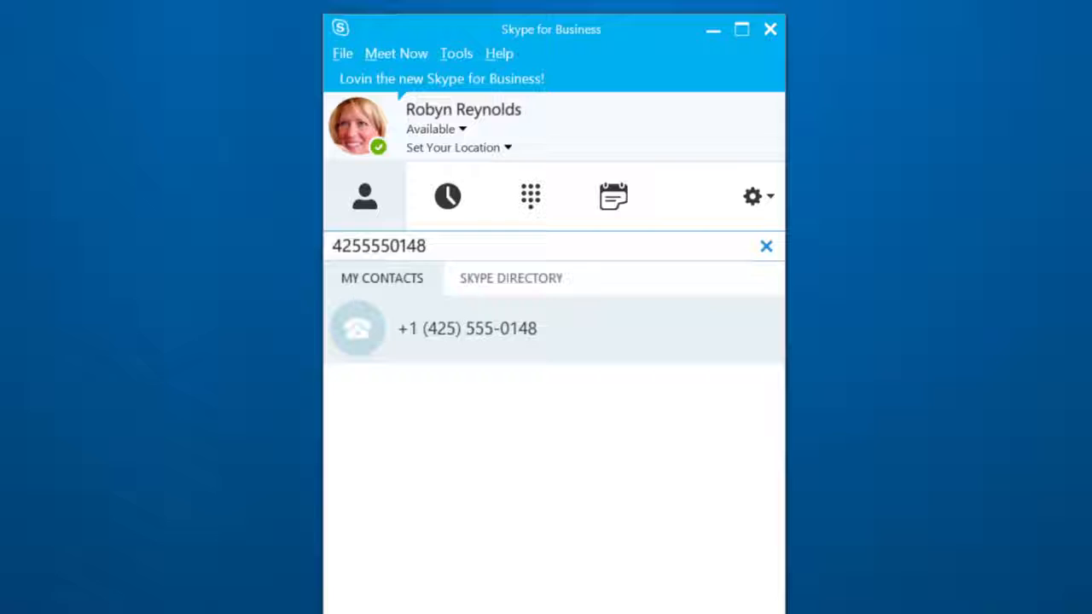
{"action": "type", "text": "Jerr"}
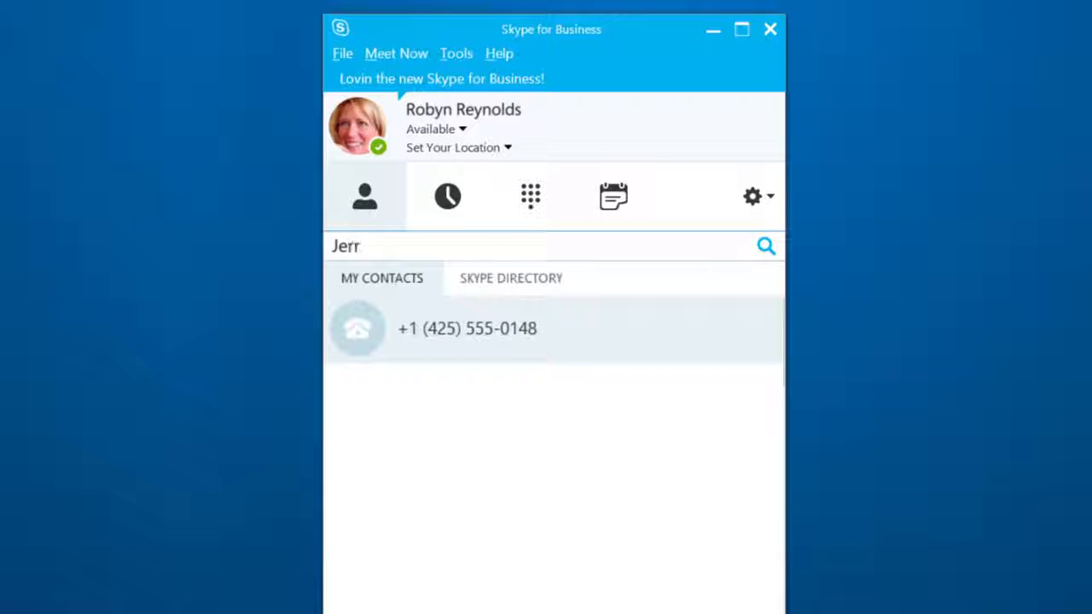
{"action": "type", "text": "y Paulk"}
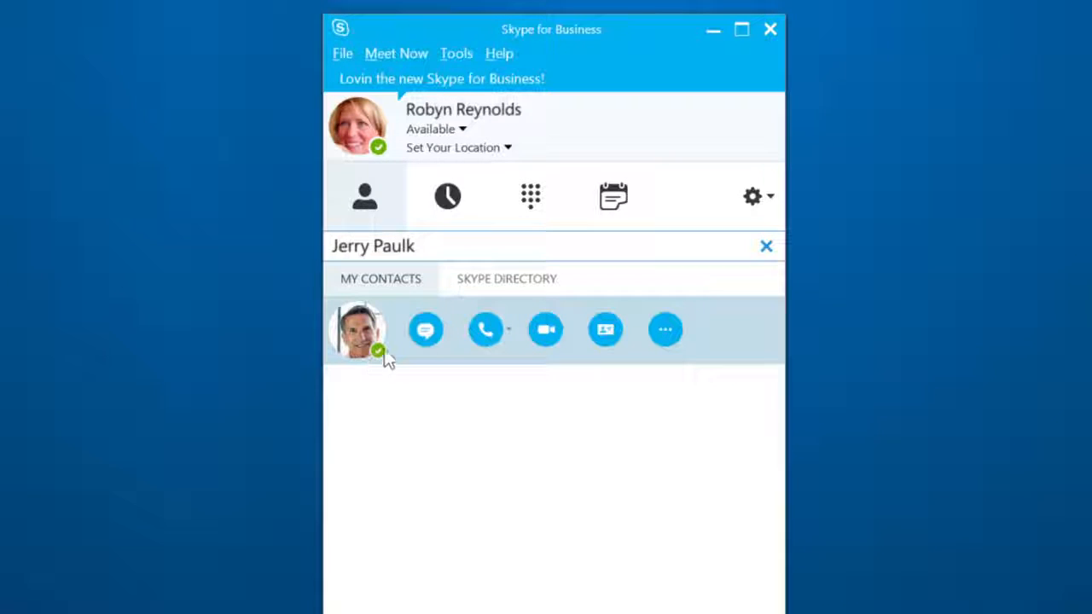
{"action": "left_click", "coordinate": [507, 328]}
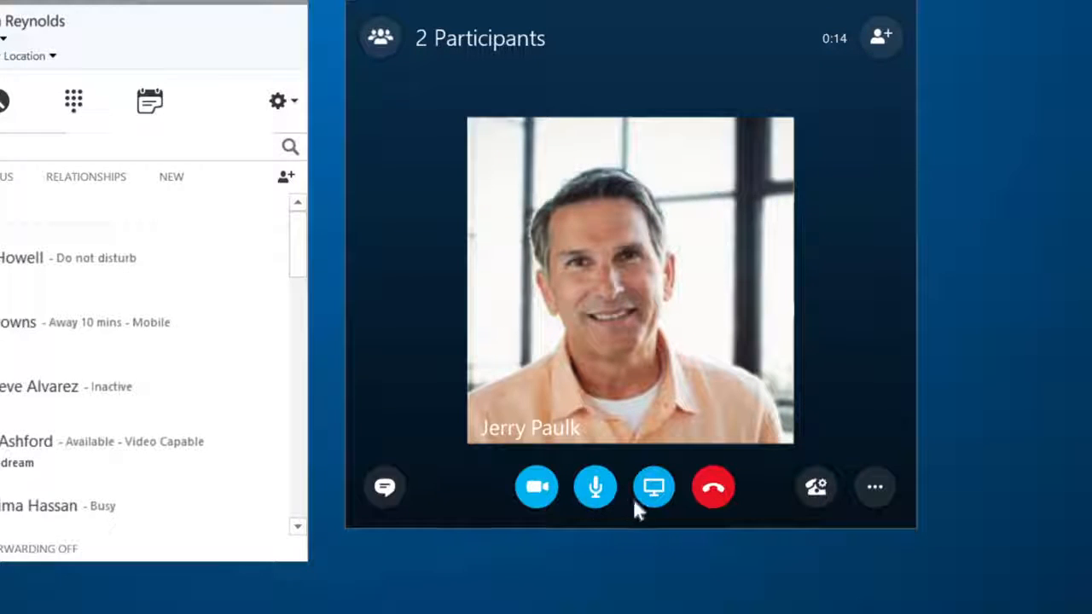
{"action": "mouse_move", "coordinate": [595, 510]}
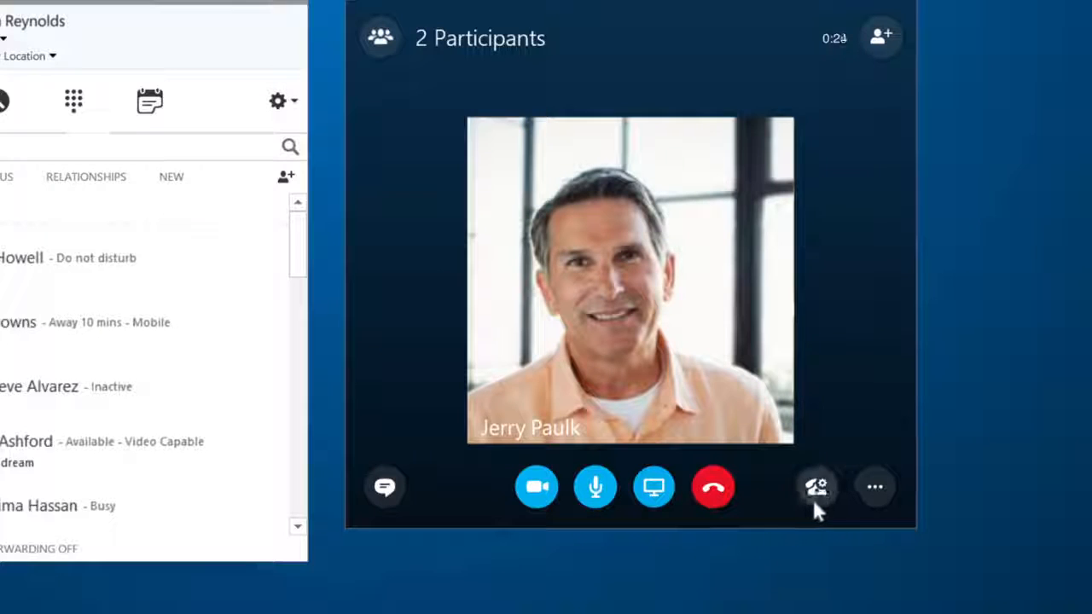
{"action": "left_click", "coordinate": [817, 486]}
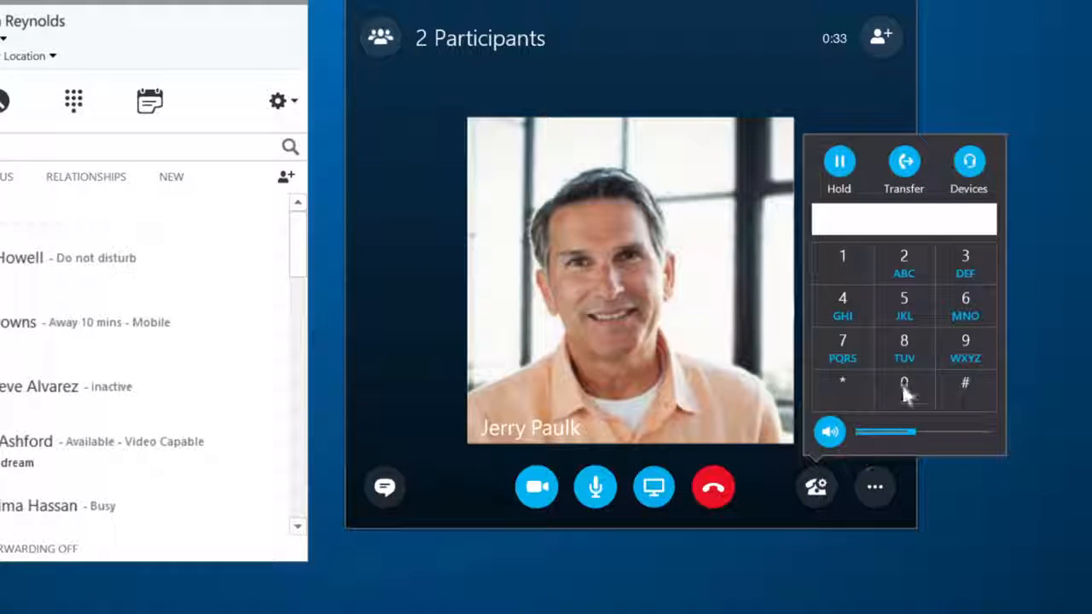
{"action": "left_click", "coordinate": [968, 162]}
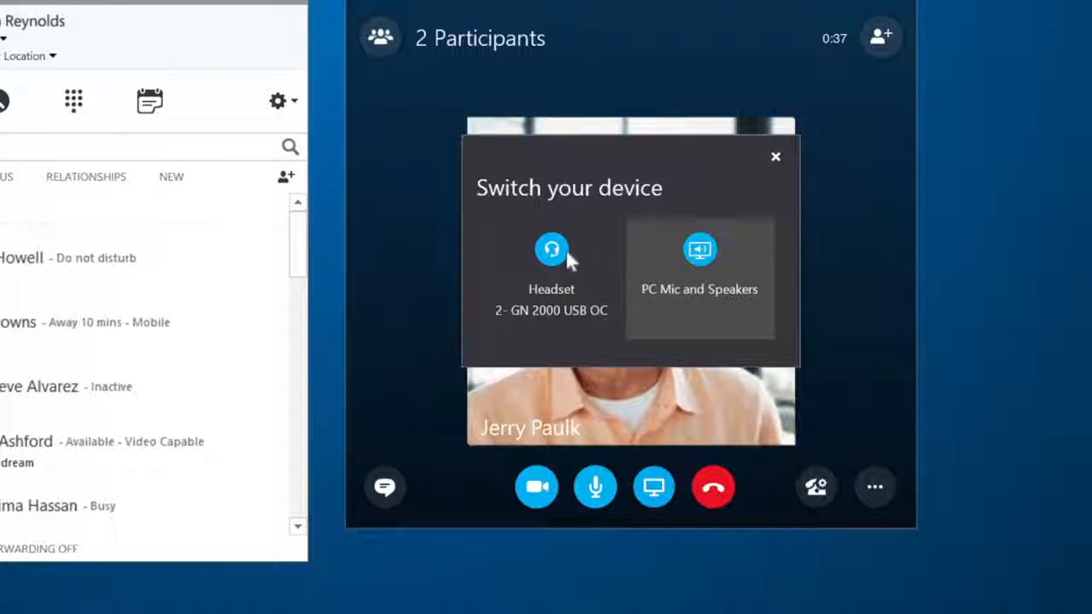
{"action": "left_click", "coordinate": [775, 157]}
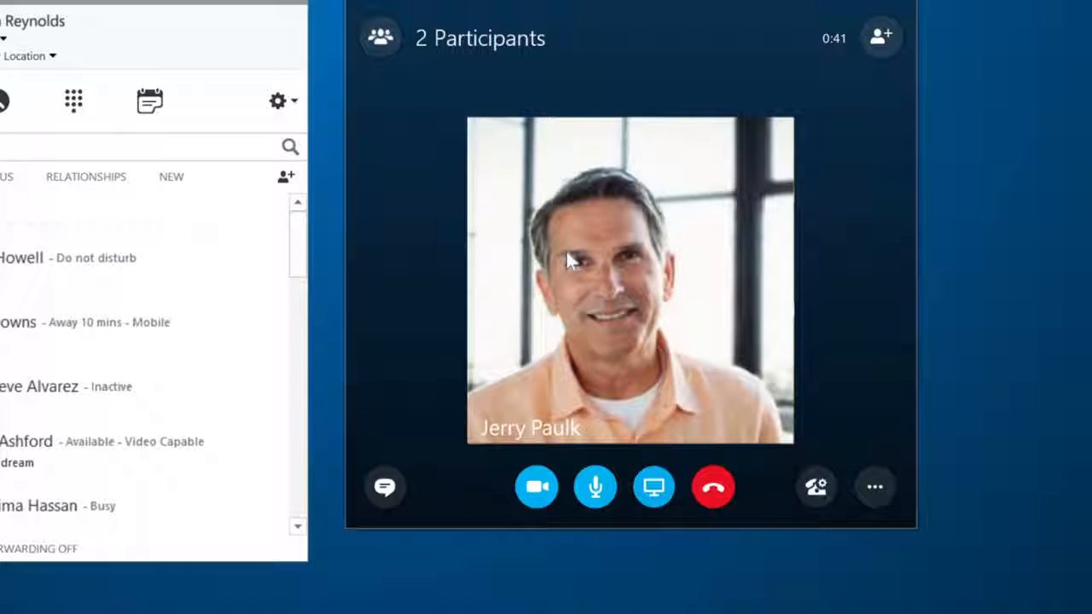
{"action": "mouse_move", "coordinate": [697, 488]}
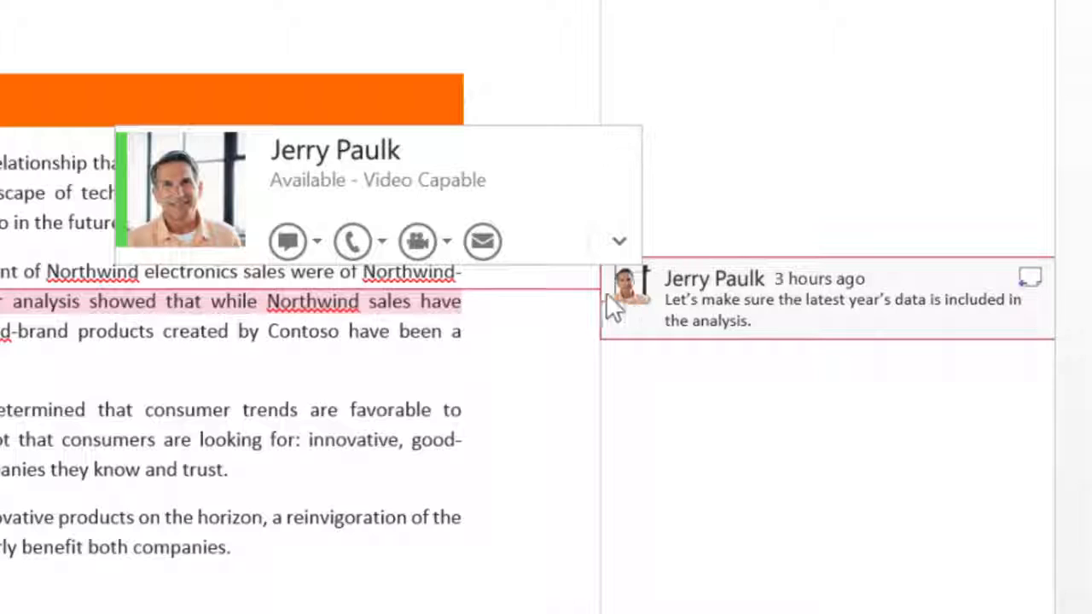
{"action": "left_click", "coordinate": [380, 241]}
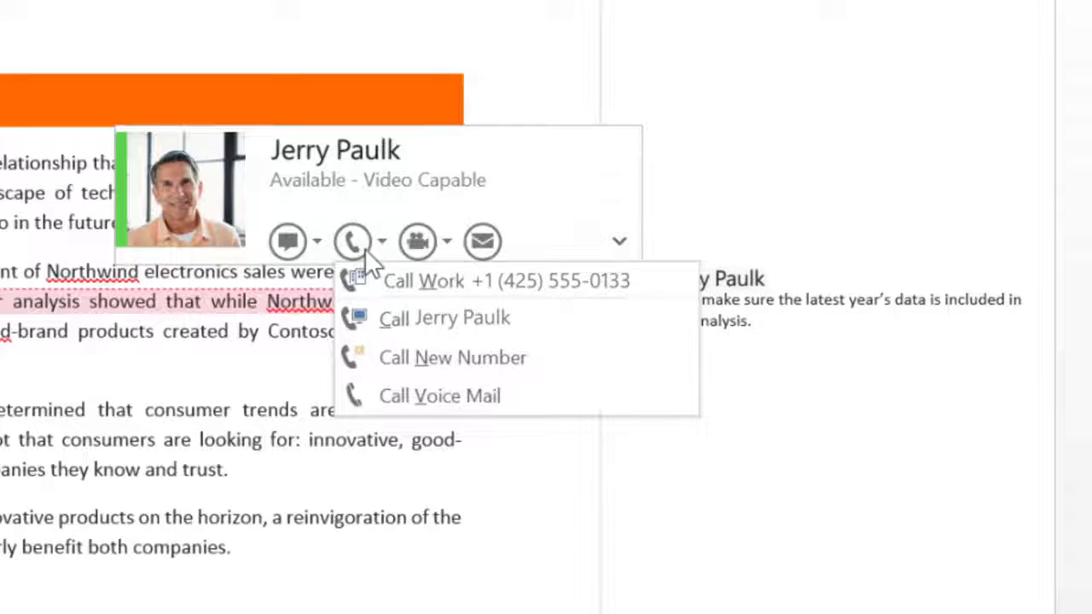
{"action": "left_click", "coordinate": [452, 280]}
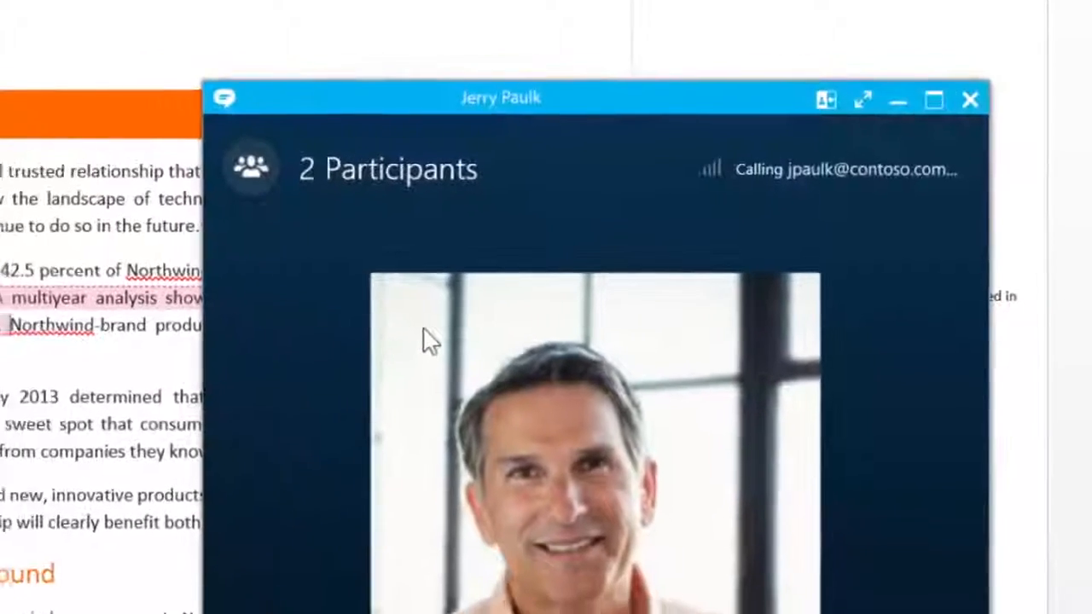